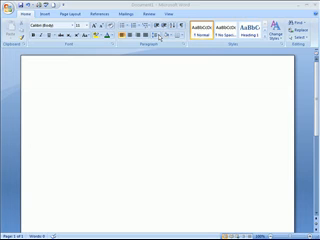
{"action": "mouse_move", "coordinate": [150, 47]}
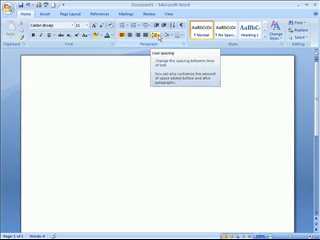